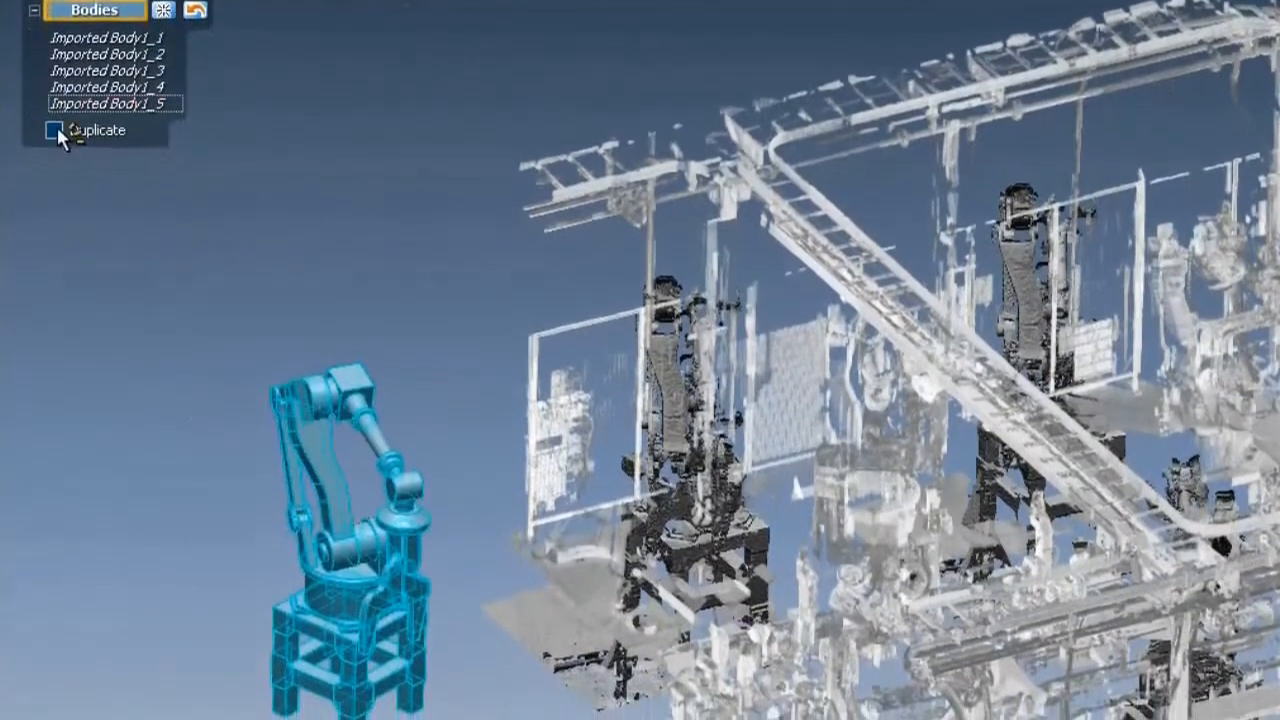
# Step: Set Transform Body to Duplicate, using Align To Scan by Picked Pair Points
pyautogui.click(52, 131)
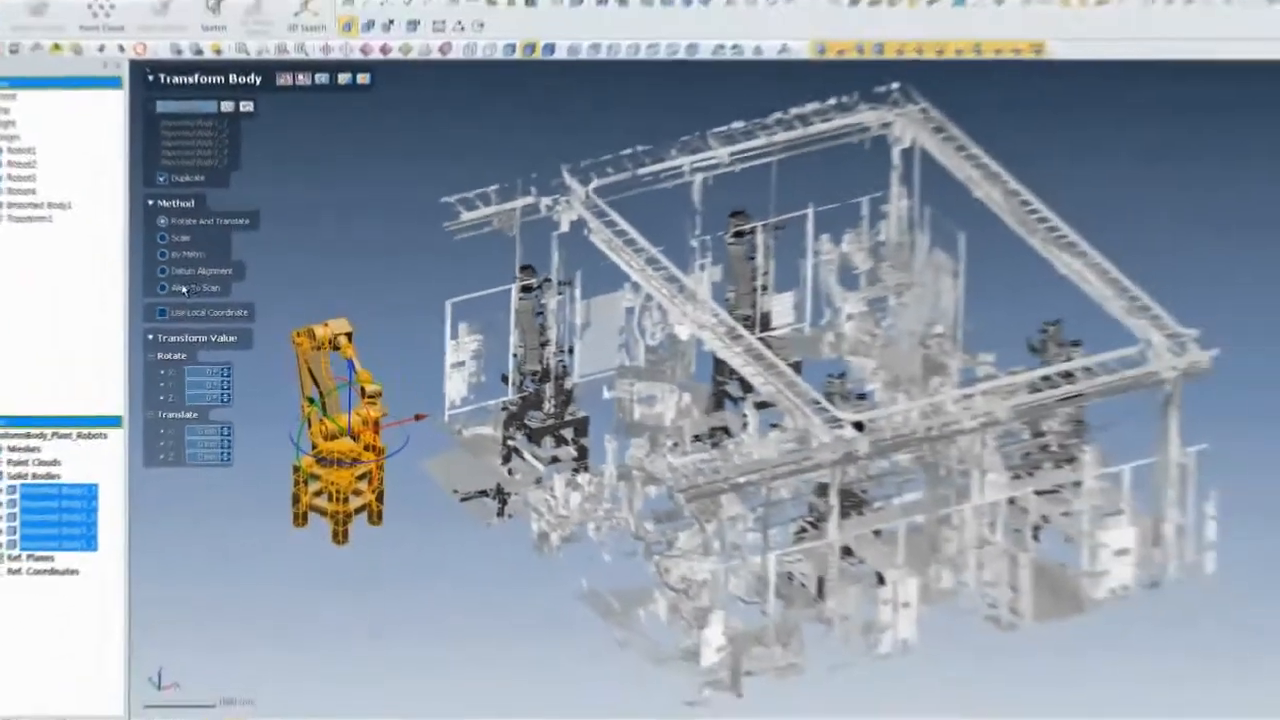
pyautogui.click(182, 296)
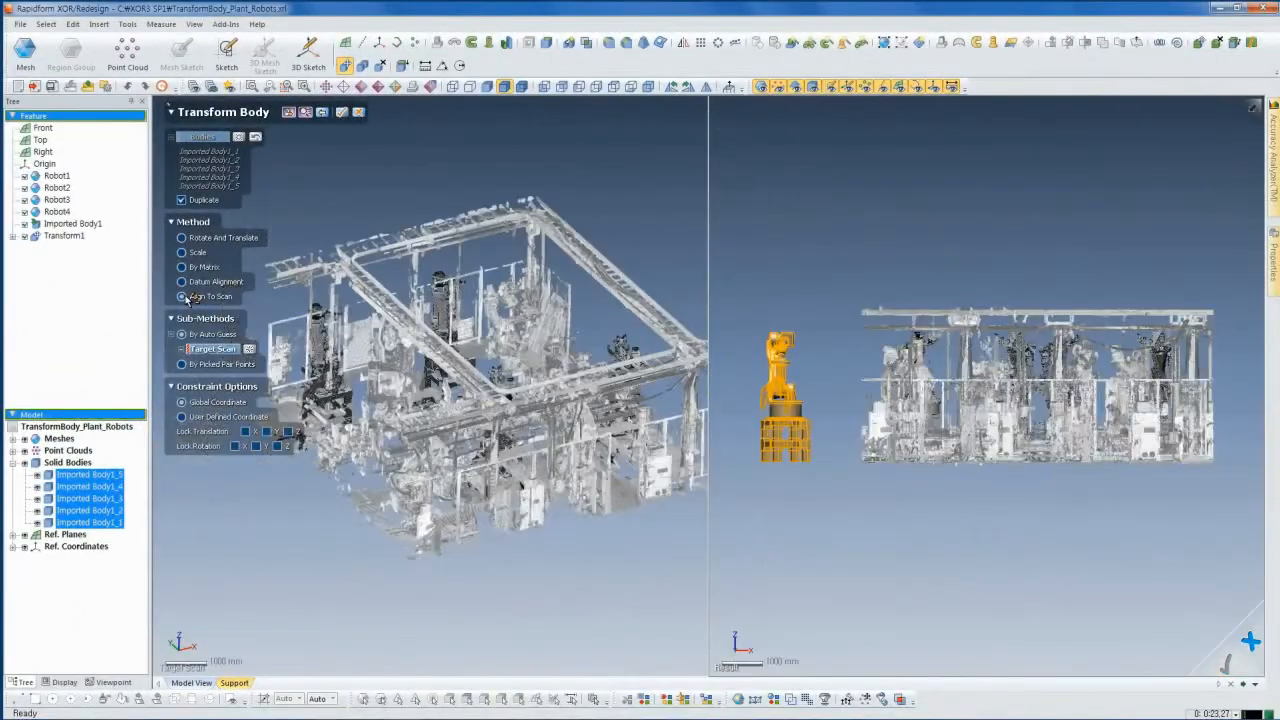
pyautogui.click(182, 348)
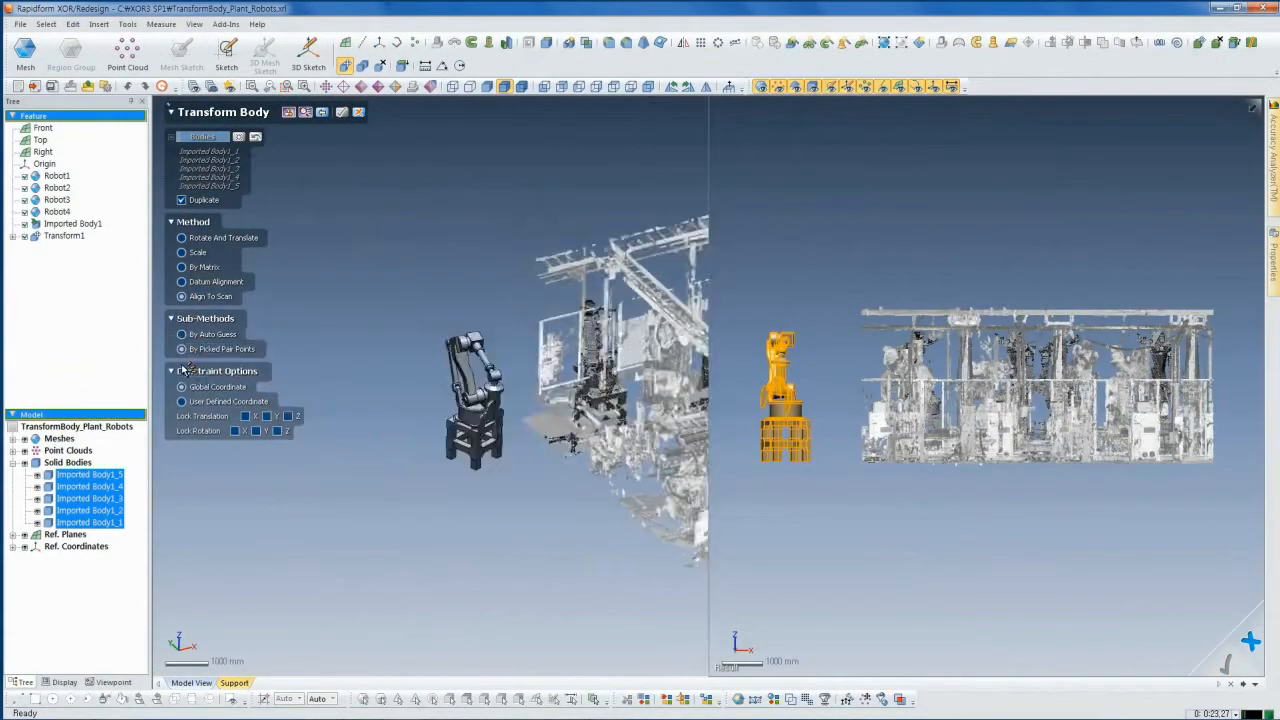